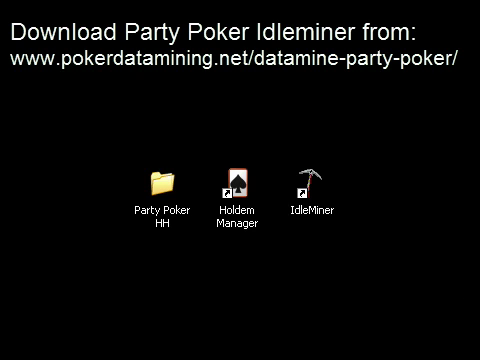
mouse_move(313, 293)
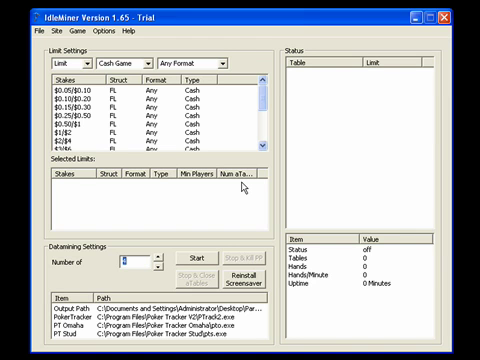
mouse_move(245, 190)
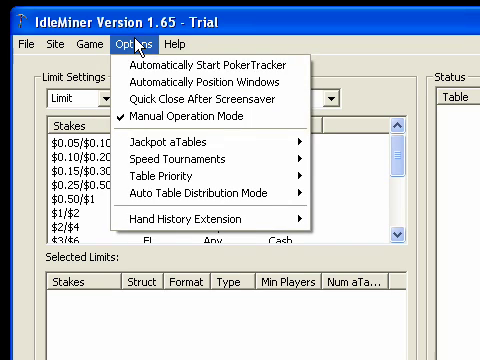
mouse_move(201, 135)
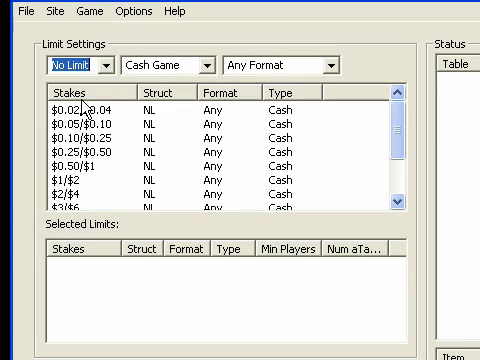
mouse_move(118, 191)
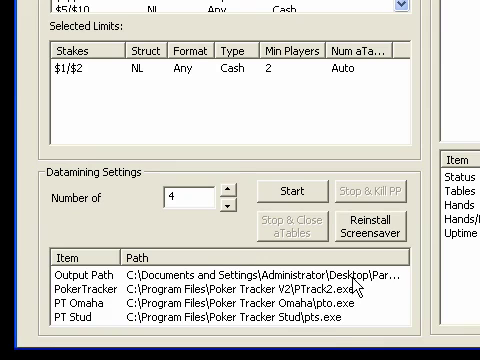
mouse_move(430, 280)
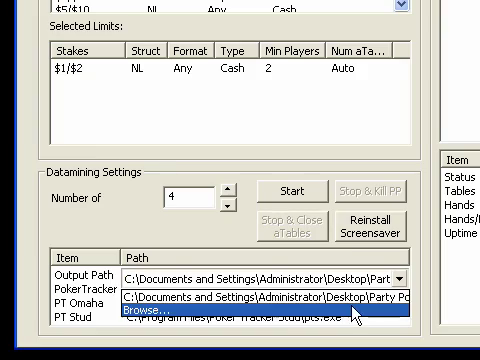
Step: Choose a different output folder for saved hand histories and scroll through the folder list
click(155, 316)
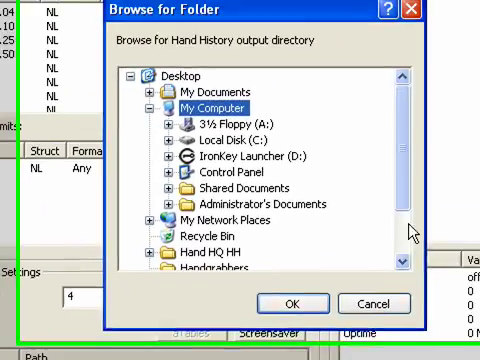
scroll(down, 3)
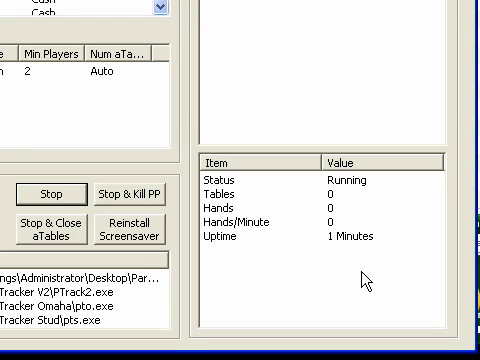
mouse_move(402, 180)
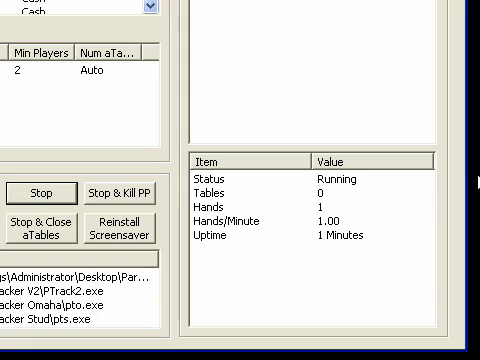
mouse_move(391, 256)
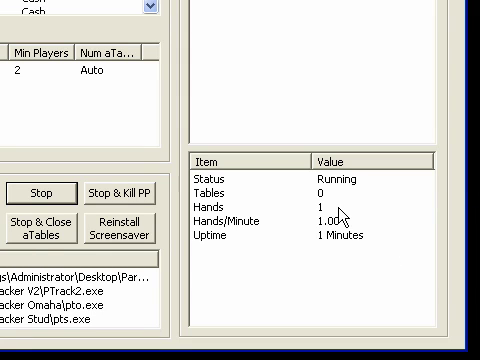
mouse_move(380, 228)
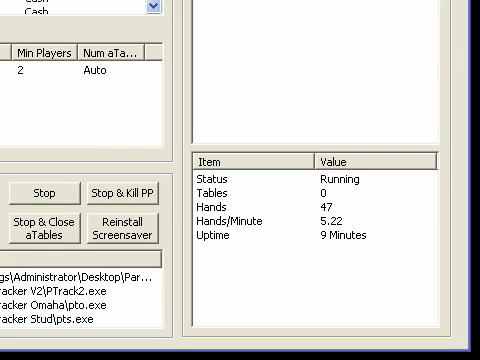
mouse_move(413, 227)
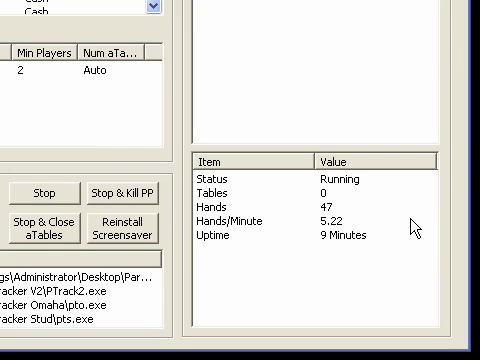
mouse_move(400, 238)
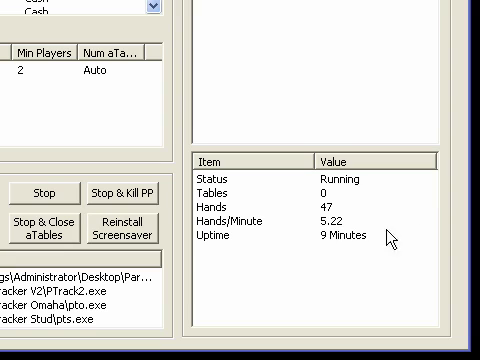
mouse_move(390, 238)
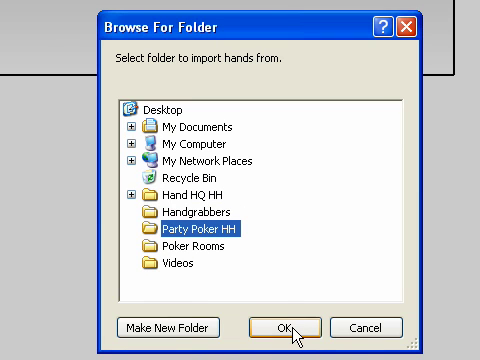
Step: Import the hands from the Party Poker HH folder into Holdem Manager's database
click(284, 327)
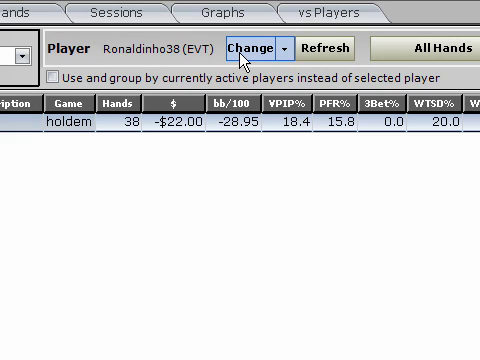
click(253, 48)
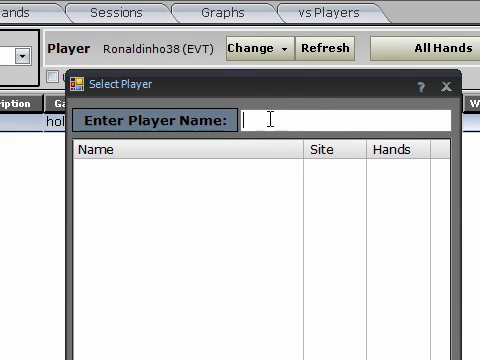
text(dere)
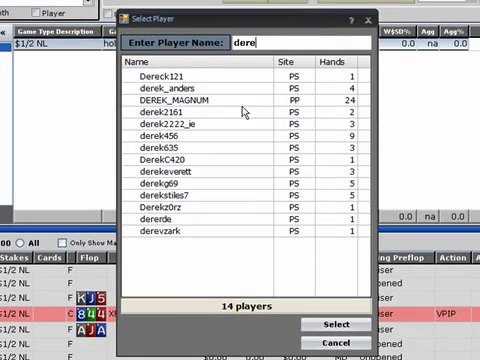
click(230, 103)
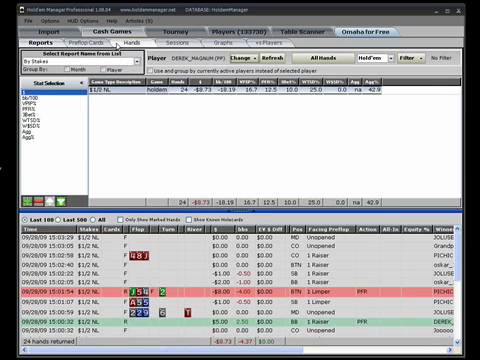
click(135, 40)
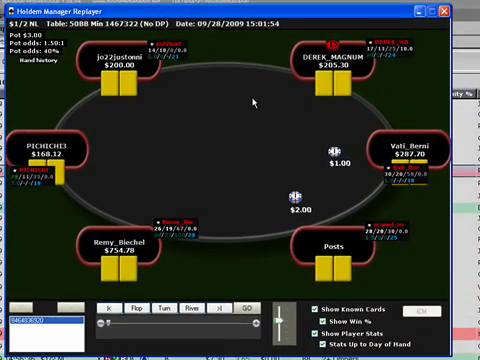
mouse_move(333, 73)
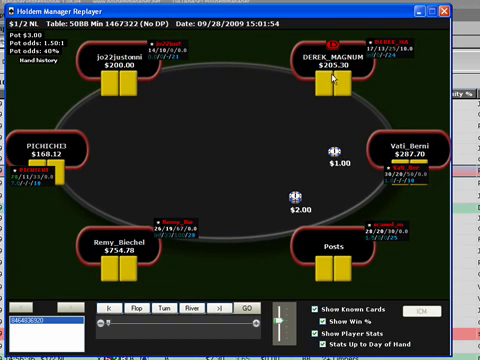